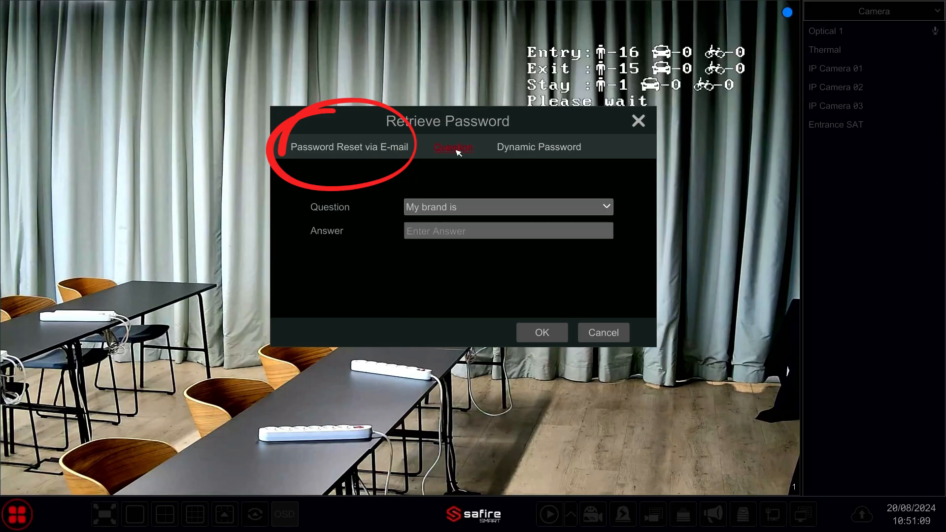
View the Password Reset via E-mail option, then dismiss the Retrieve Password dialog.
{"action": "left_click", "coordinate": [350, 147]}
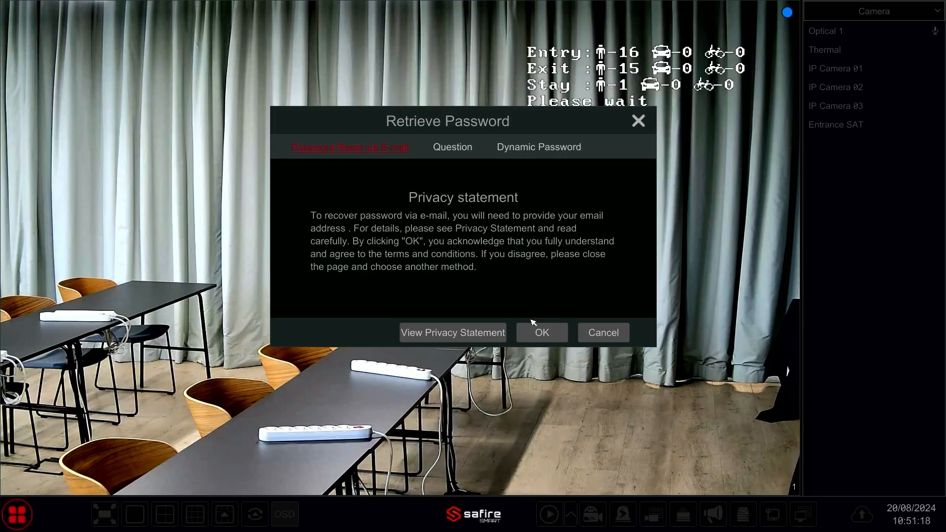
{"action": "left_click", "coordinate": [603, 333]}
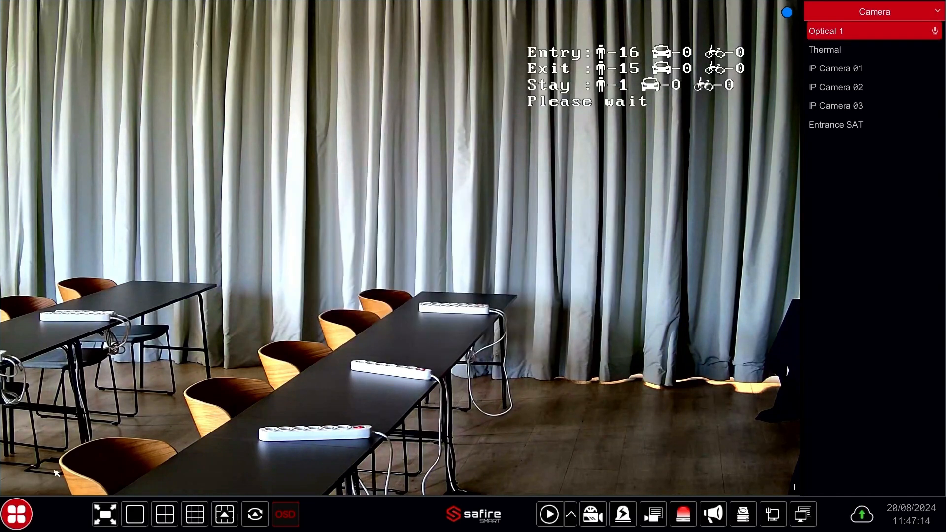
Navigate Main Menu > Settings > Account > Edit Permission Group and reach Edit Security Question.
{"action": "left_click", "coordinate": [15, 512]}
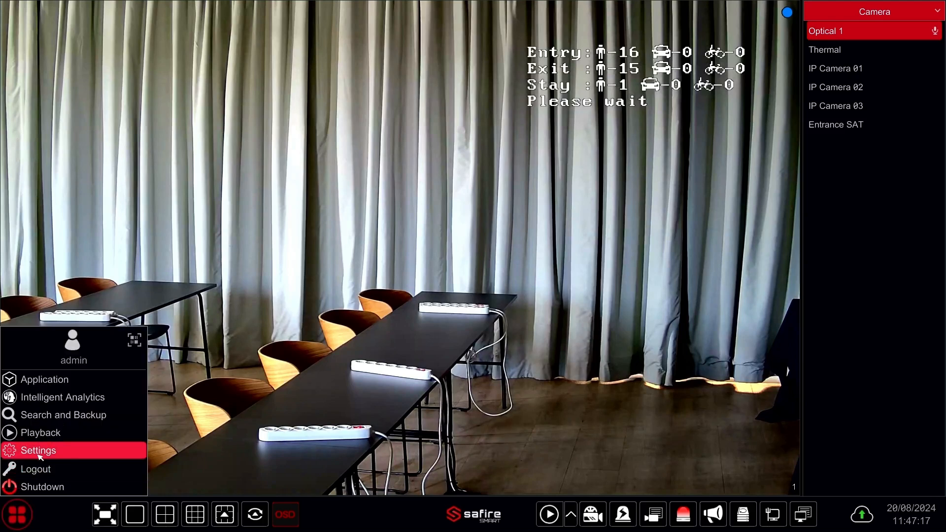
{"action": "left_click", "coordinate": [38, 450]}
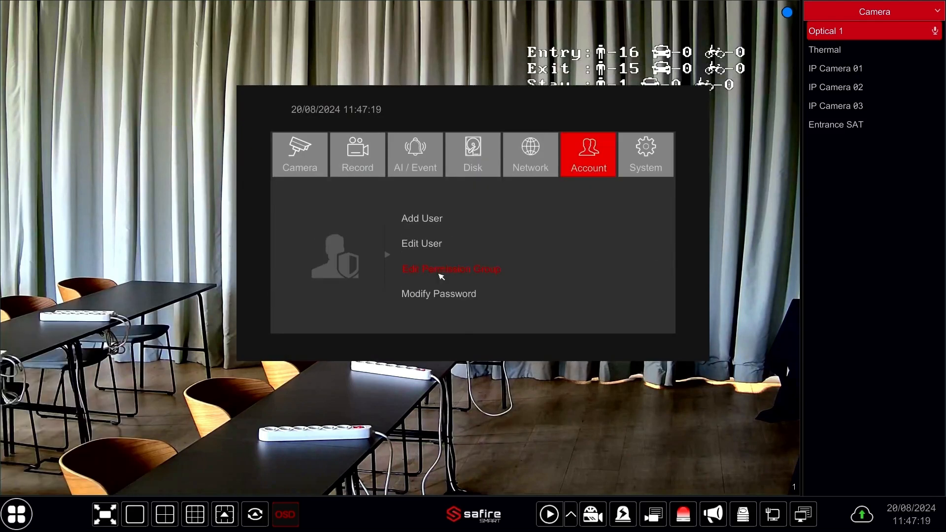
{"action": "left_click", "coordinate": [451, 269]}
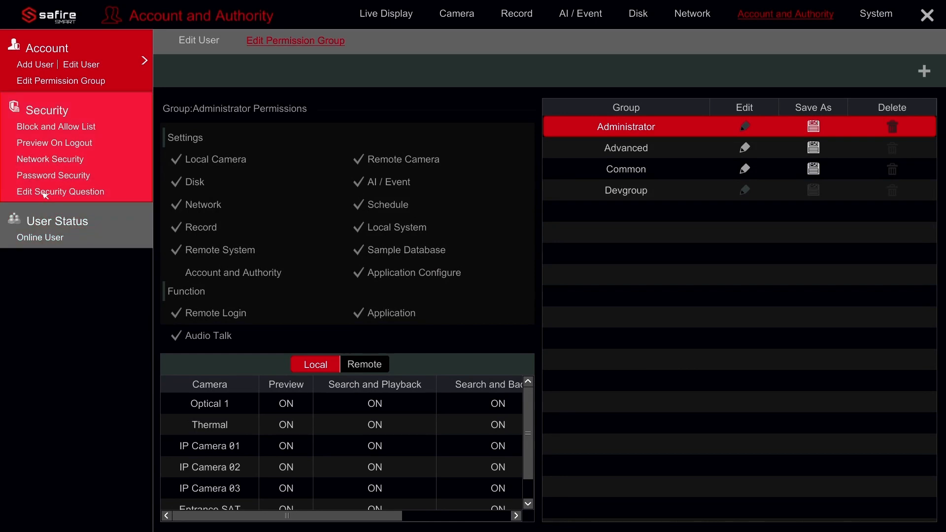
{"action": "mouse_move", "coordinate": [55, 192]}
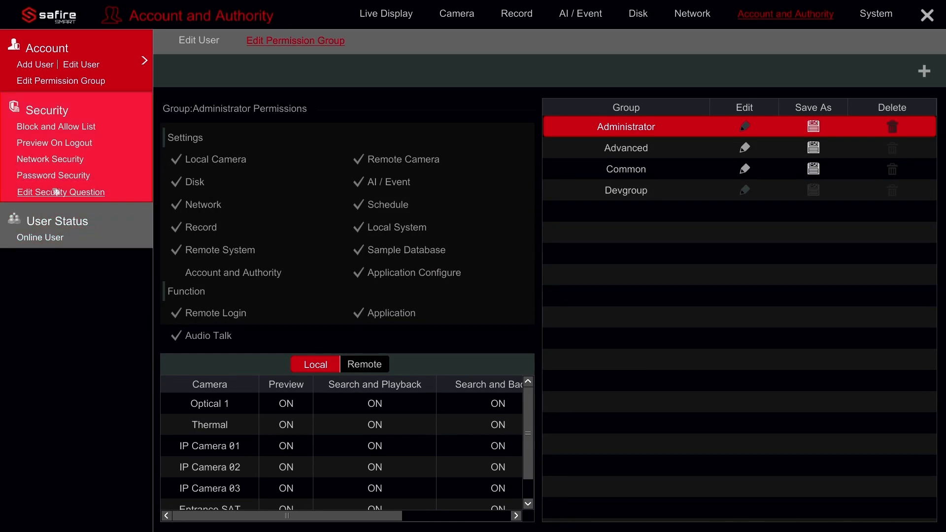
{"action": "left_click", "coordinate": [61, 192]}
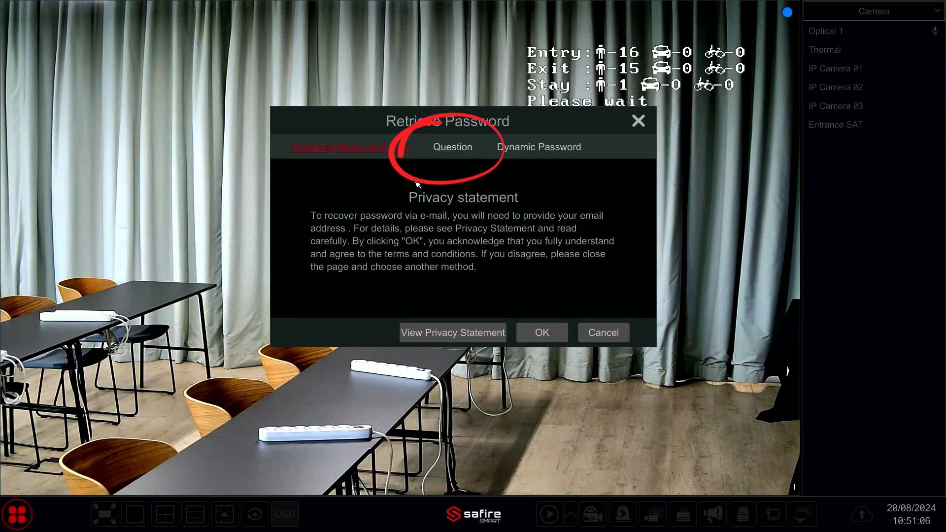
View the security-question retrieval option and dismiss the Retrieve Password dialog.
{"action": "left_click", "coordinate": [452, 147]}
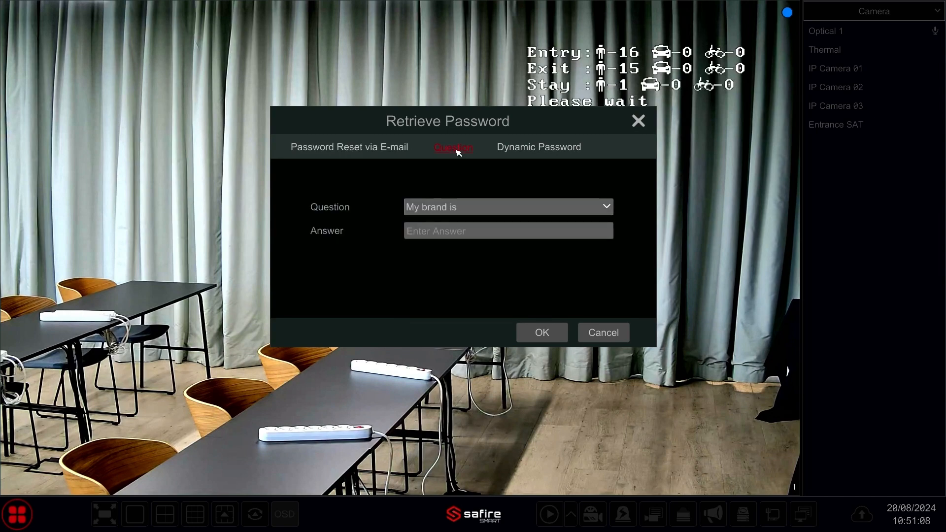
{"action": "left_click", "coordinate": [603, 333]}
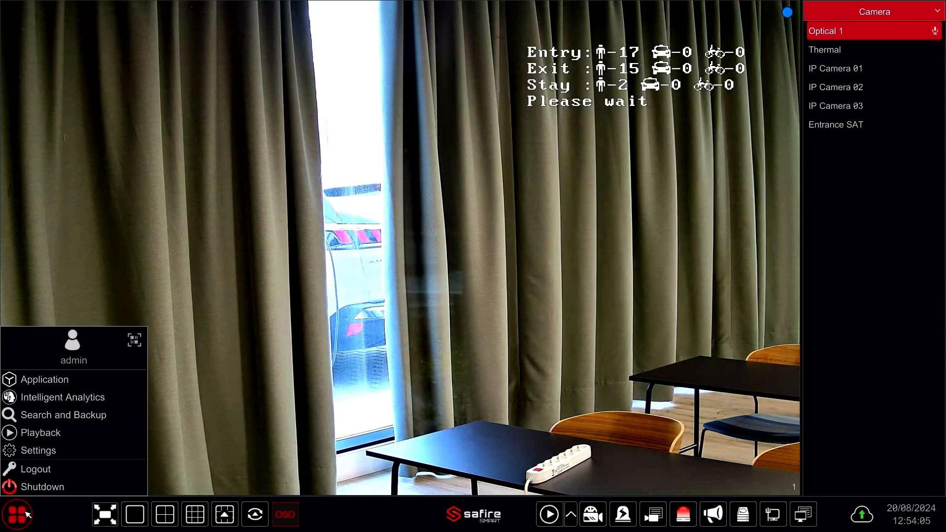
Reach Edit Security Question via Settings > Account > Edit Permission Group.
{"action": "left_click", "coordinate": [38, 450]}
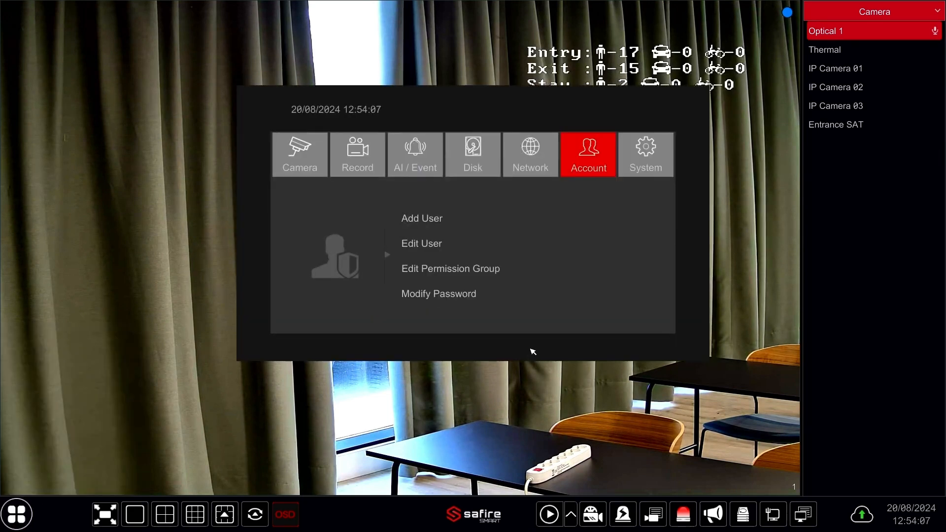
{"action": "left_click", "coordinate": [450, 268]}
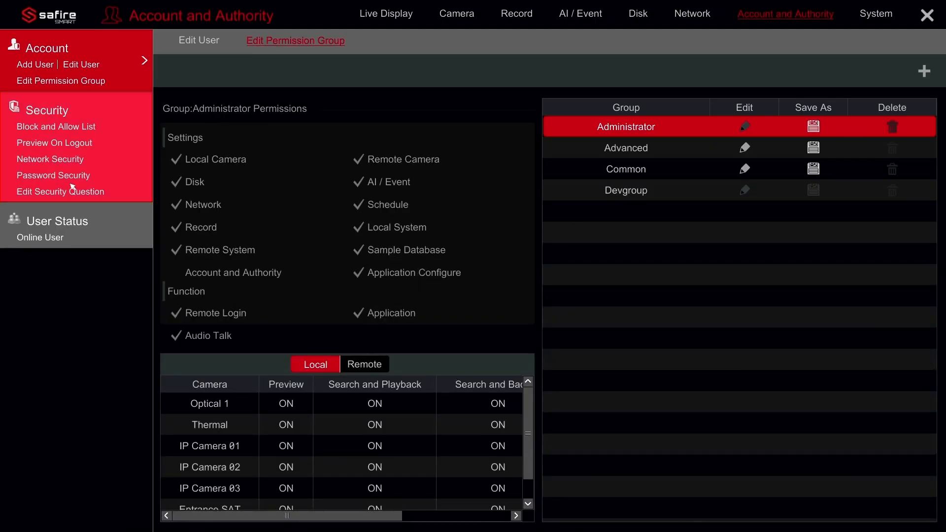
{"action": "left_click", "coordinate": [60, 191]}
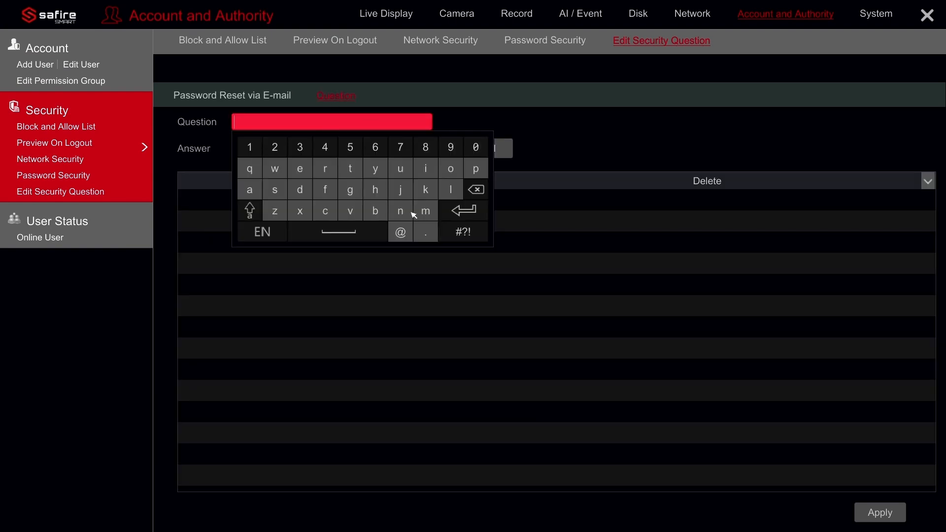
Enter question 'the best is' with answer 'Safire Smart' and add it to the list.
{"action": "type", "text": "the best is"}
{"action": "type", "text": "Safire Smart"}
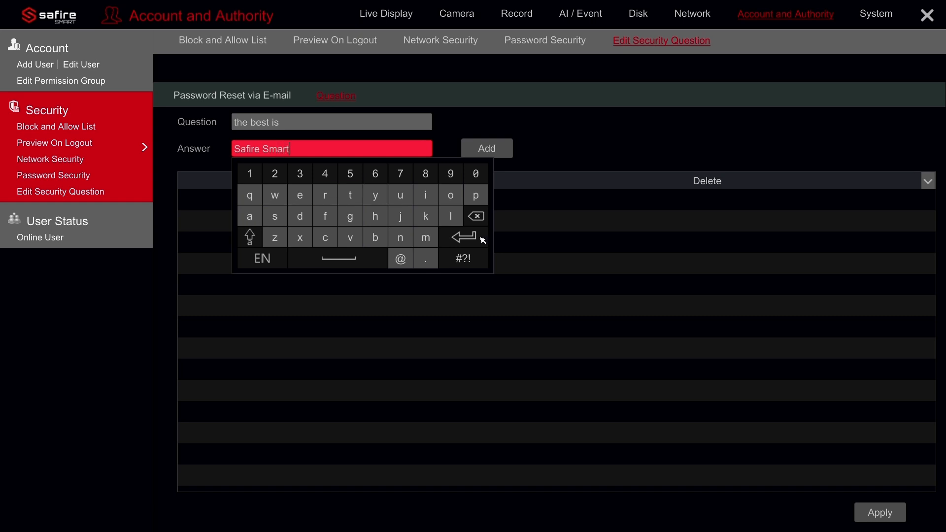
{"action": "left_click", "coordinate": [486, 148]}
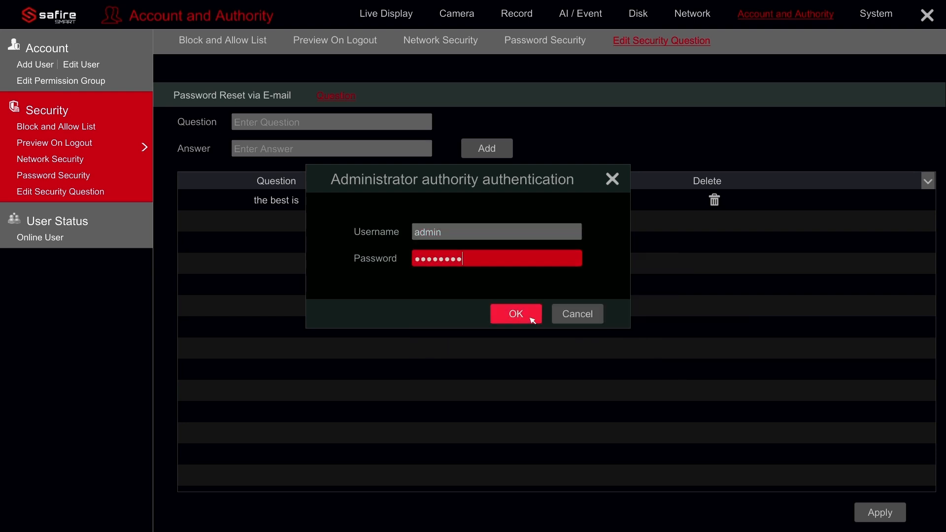
Confirm administrator authentication to authorize the new security question.
{"action": "left_click", "coordinate": [516, 314]}
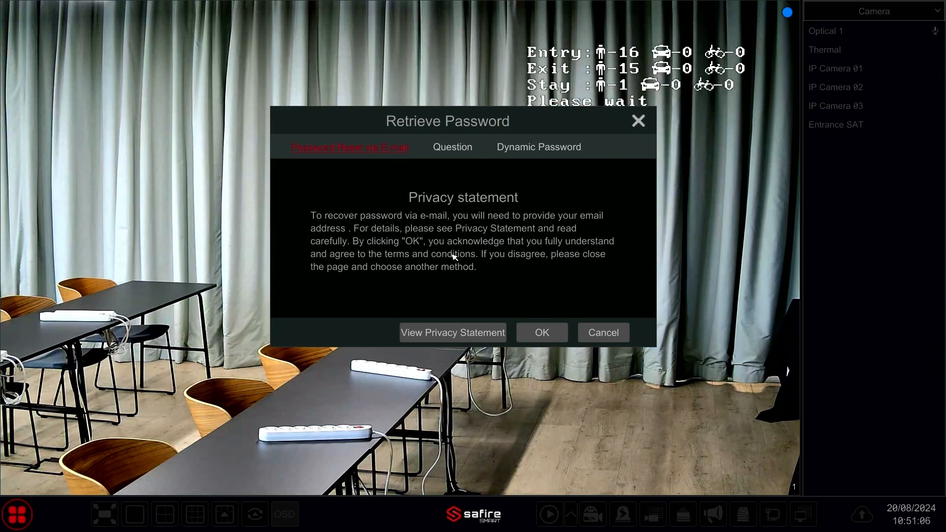
Show the Dynamic Password details, then return to the Password Reset via E-mail tab.
{"action": "left_click", "coordinate": [539, 147]}
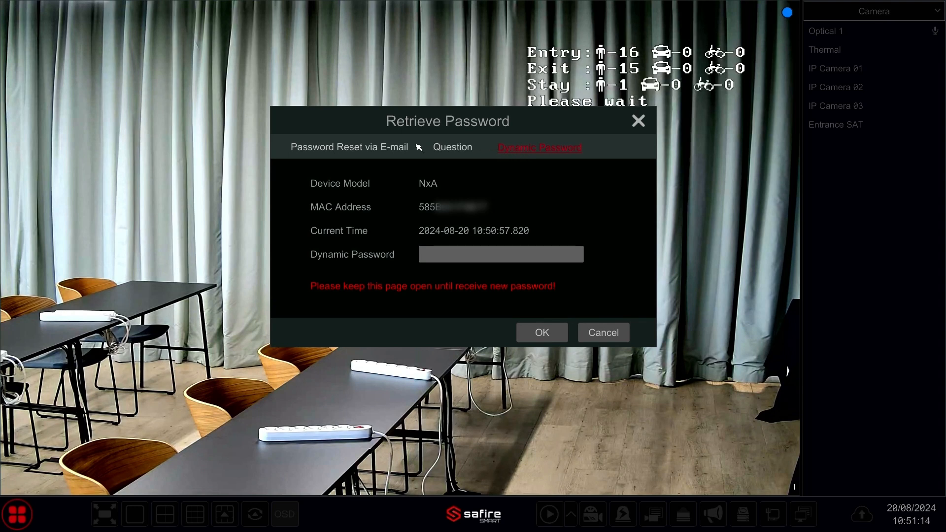
{"action": "left_click", "coordinate": [349, 147]}
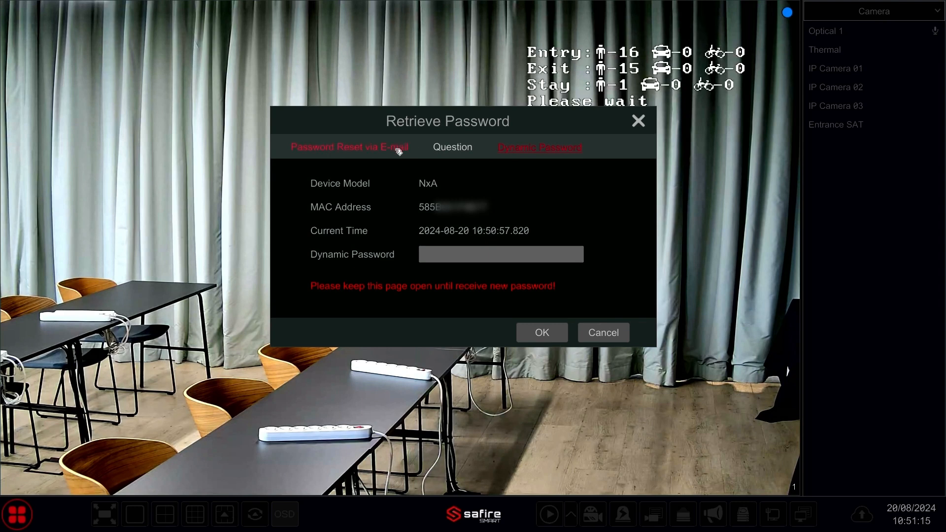